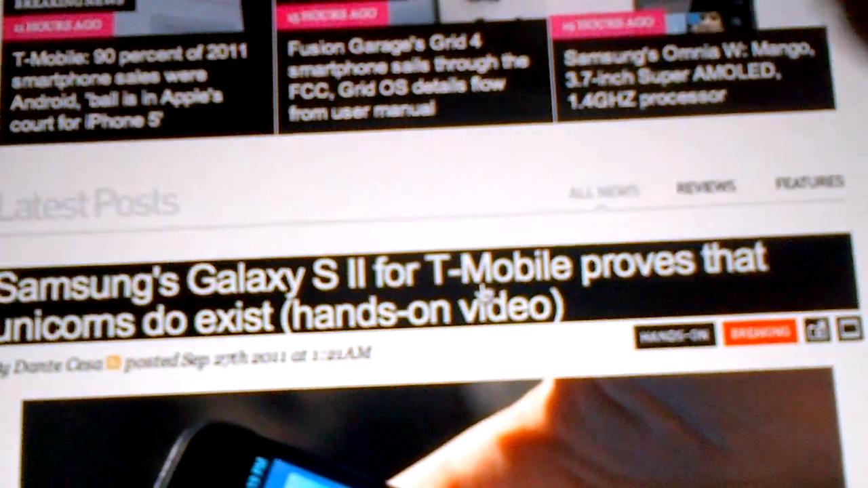
scroll(up, 3)
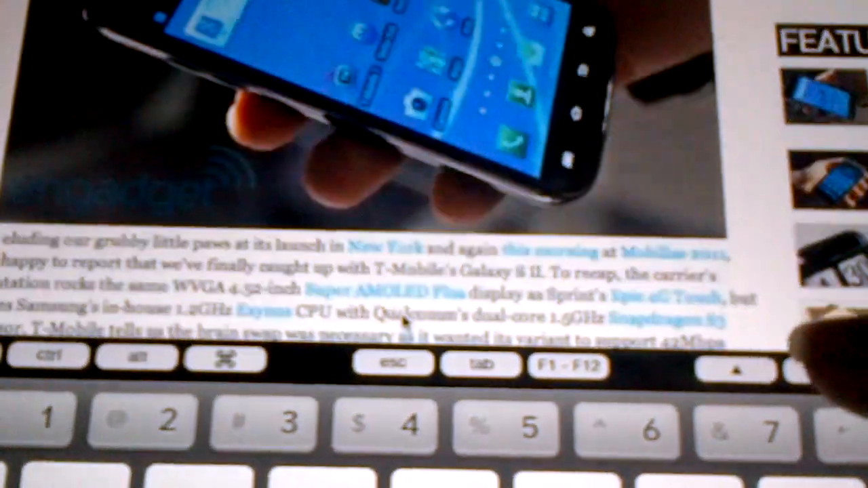
scroll(down, 3)
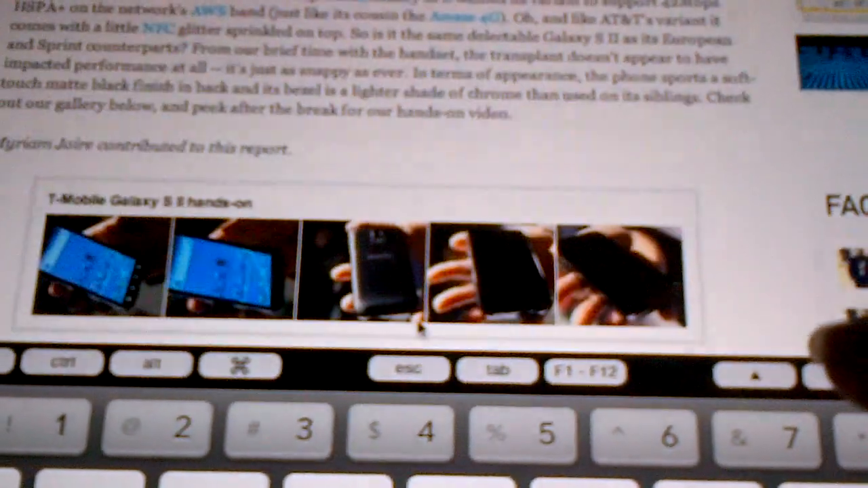